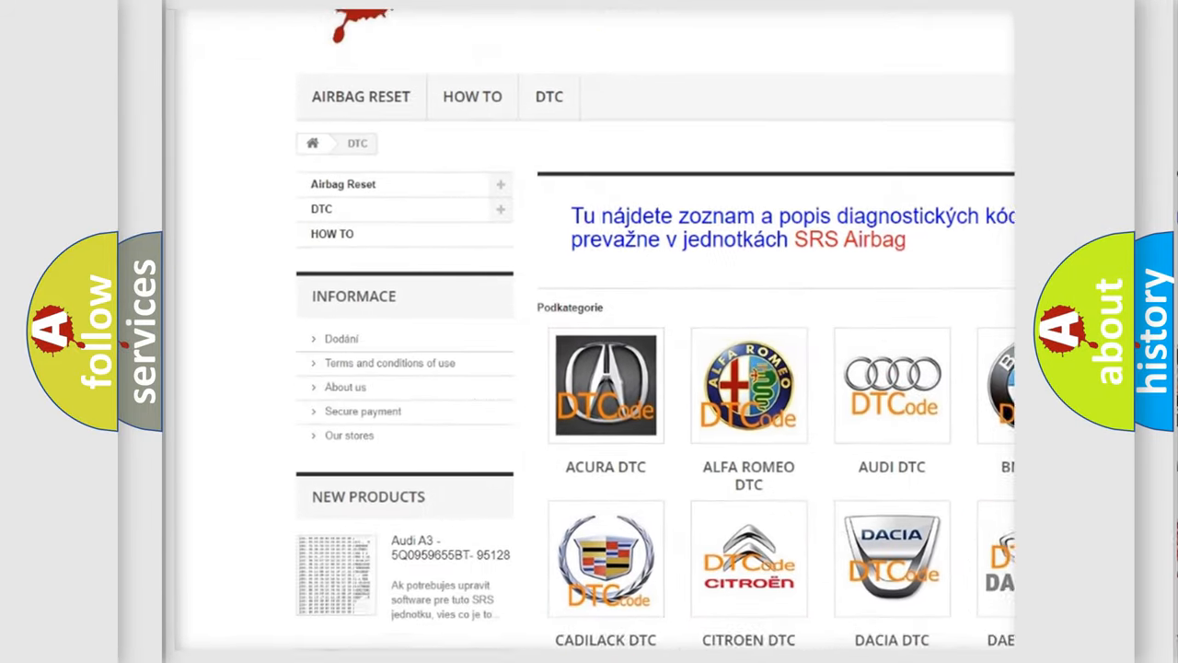
scroll(down, 3)
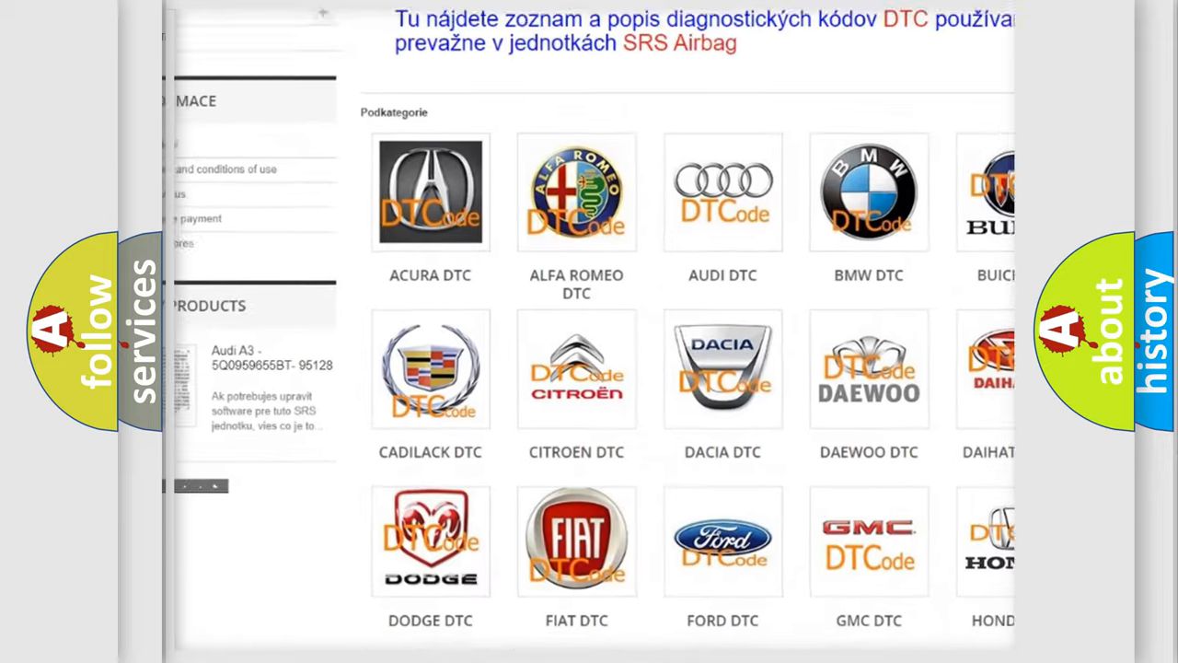
scroll(down, 3)
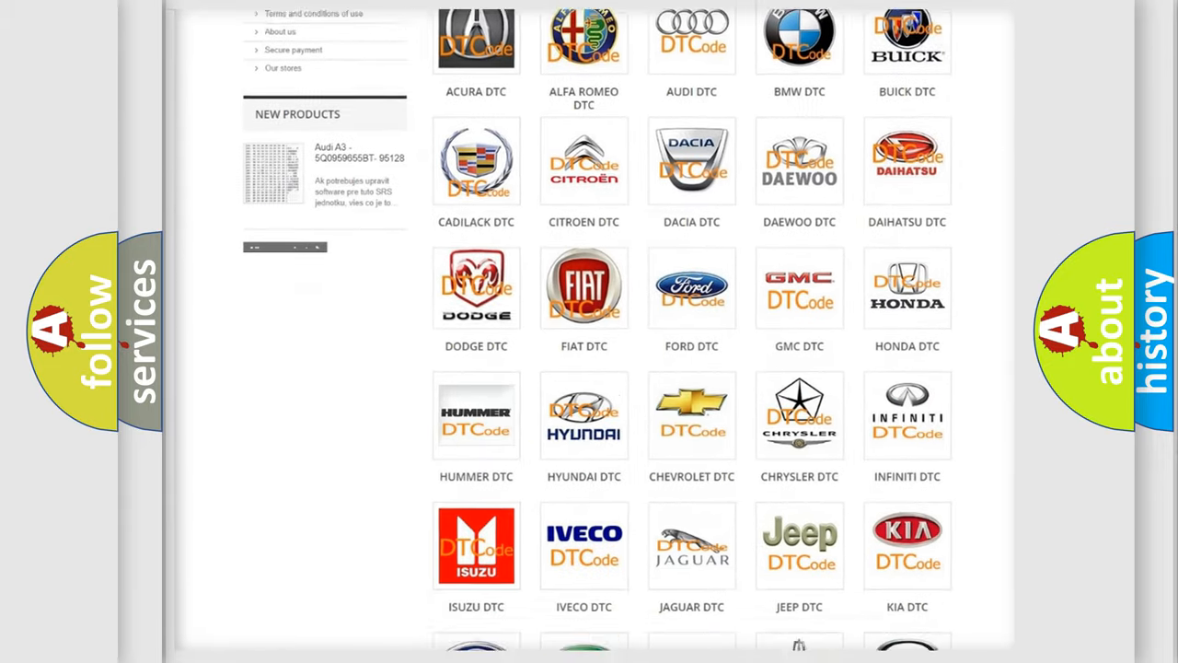
scroll(down, 3)
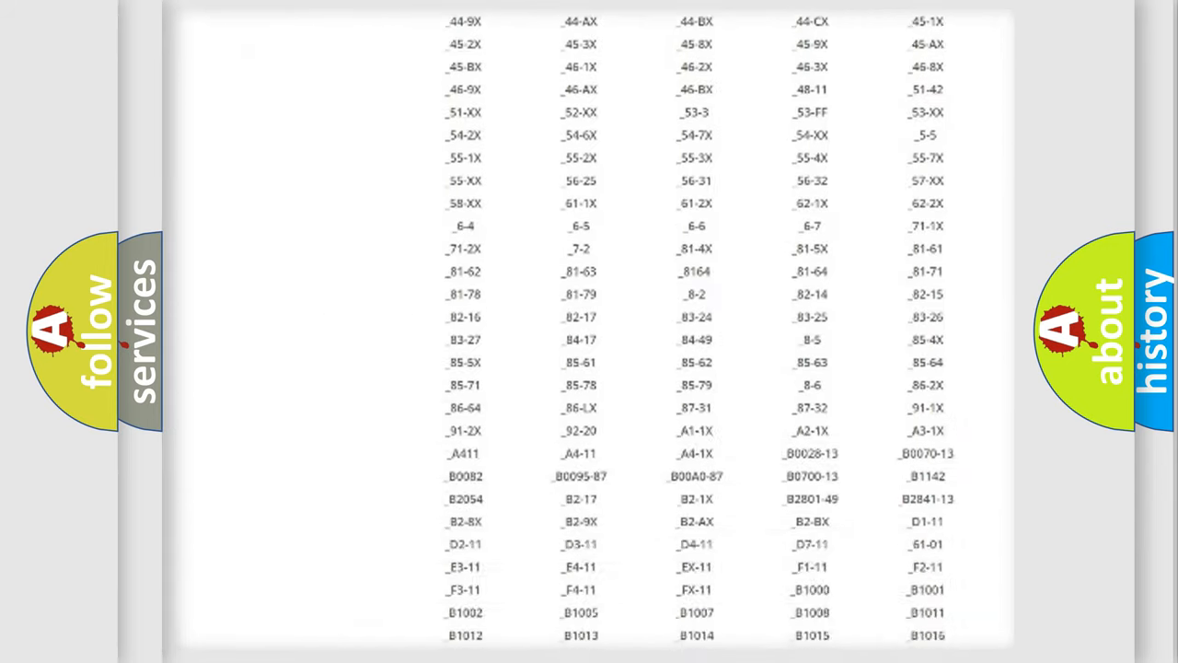
scroll(down, 3)
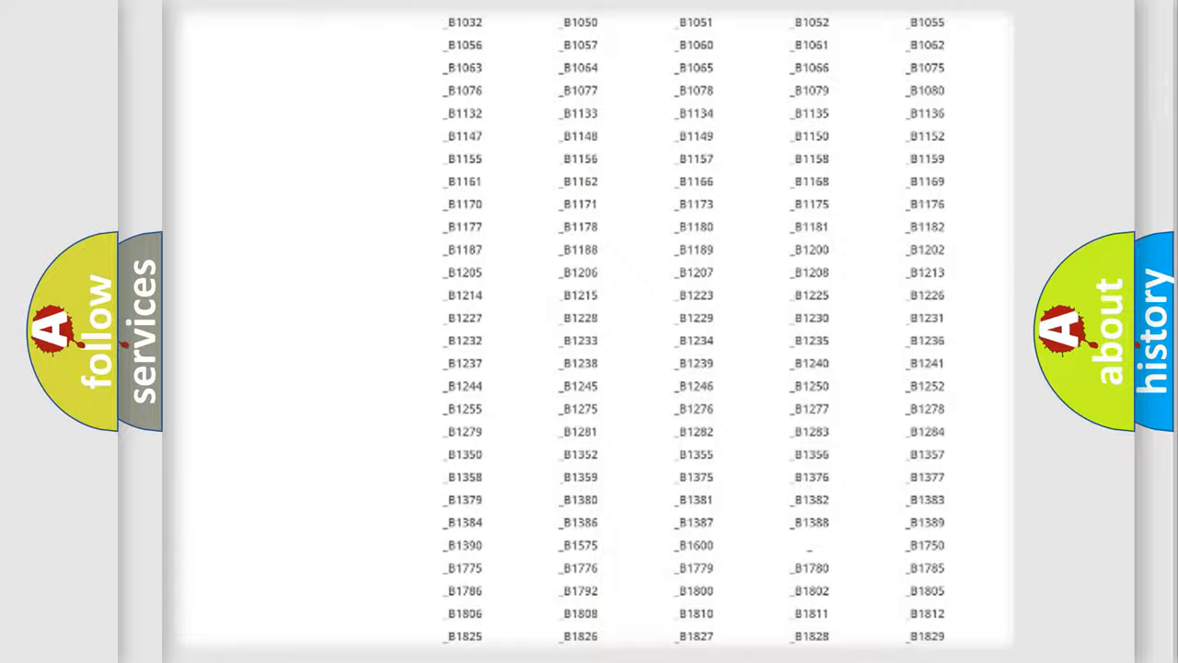